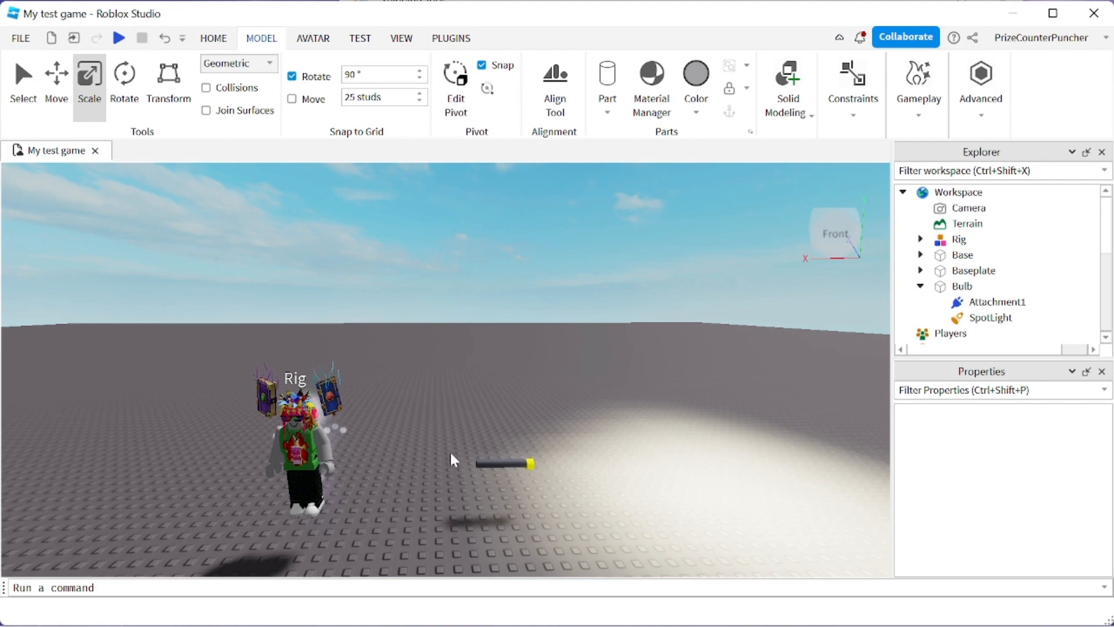
mouse_move(474, 283)
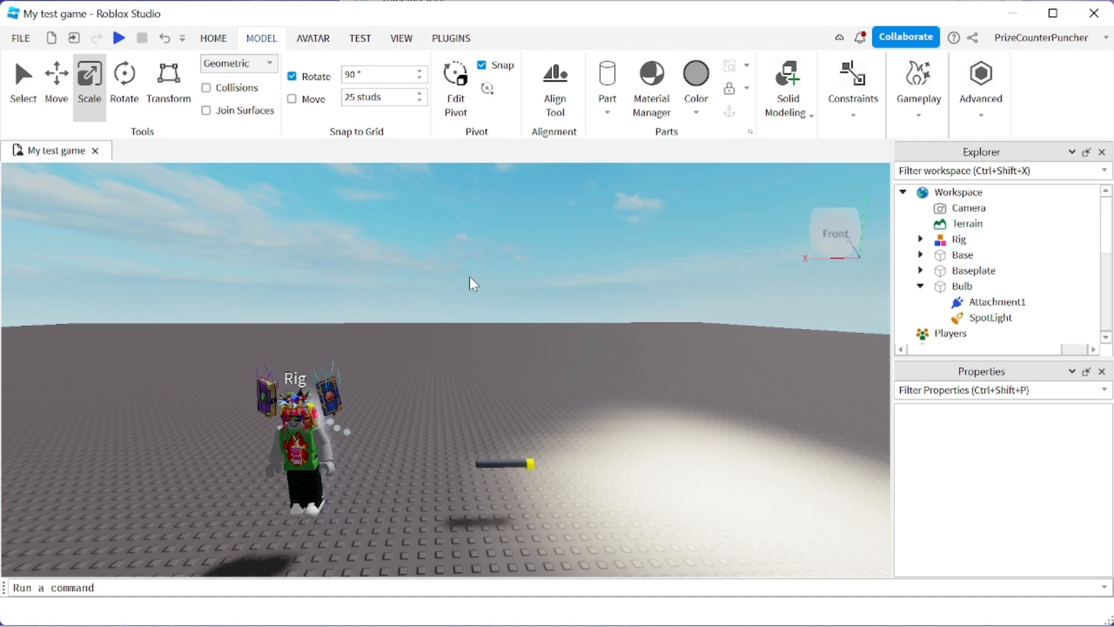
mouse_move(511, 278)
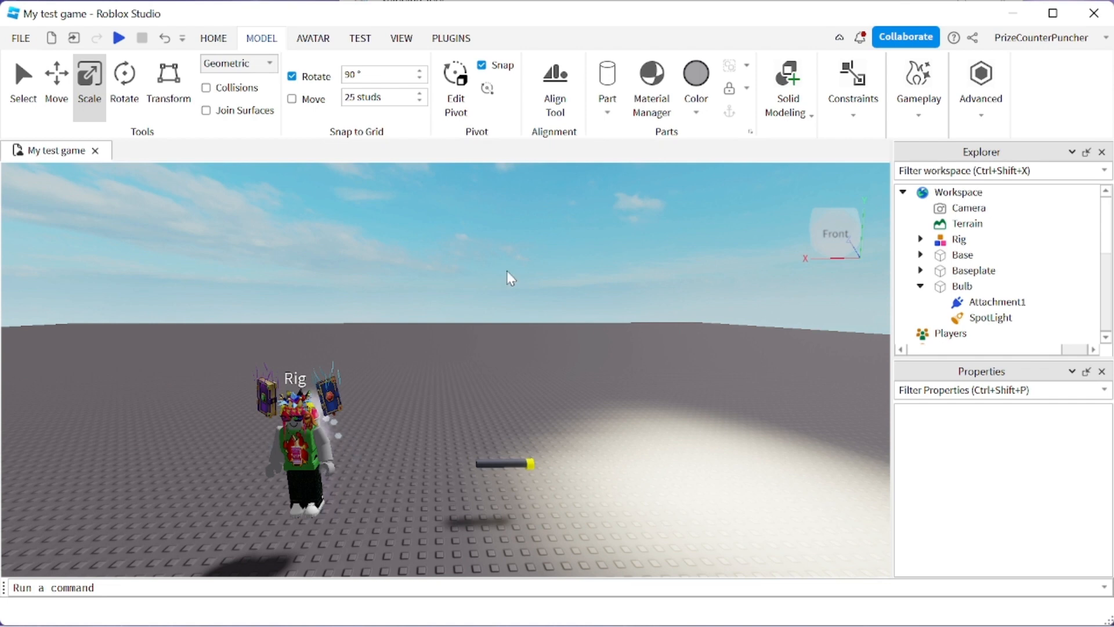
Insert a new Tool into the Workspace and rename it Flashlight.
left_click(957, 192)
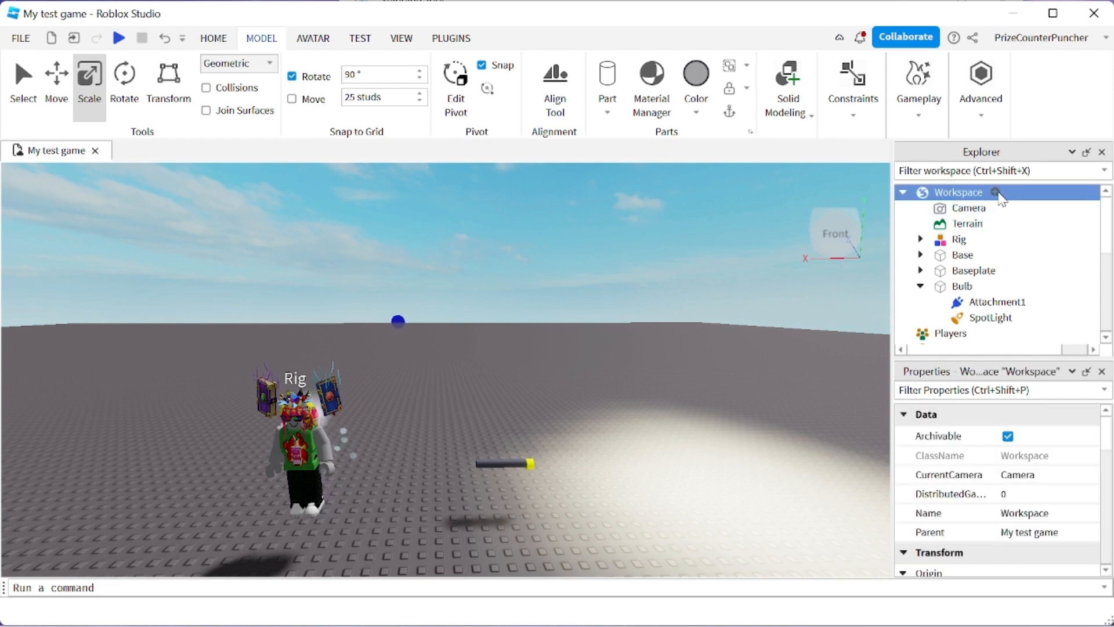
left_click(996, 192)
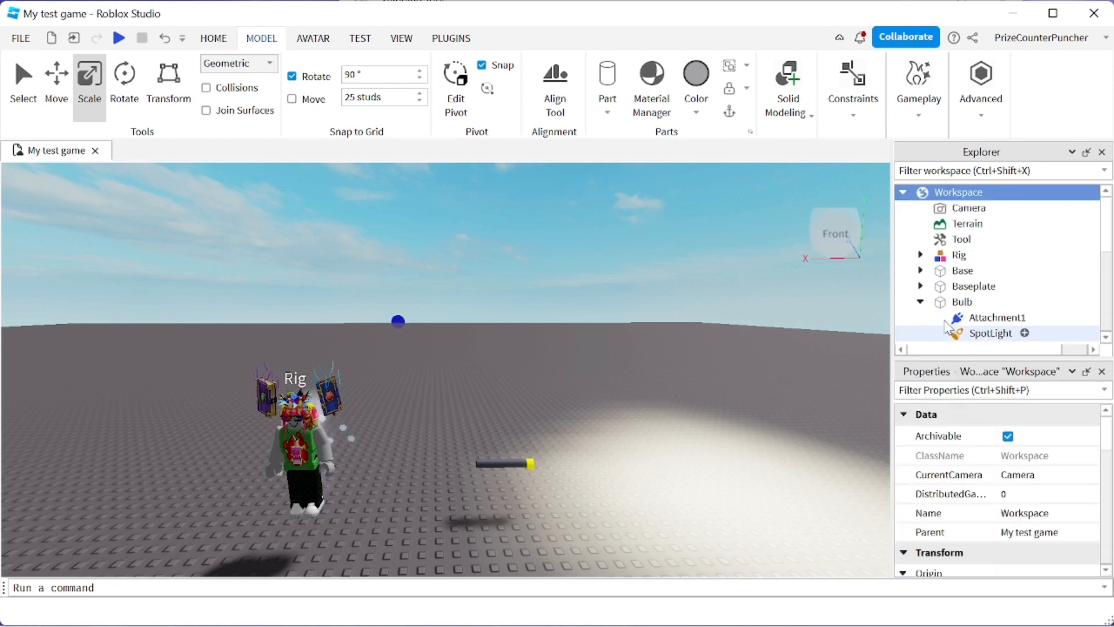
left_click(961, 239)
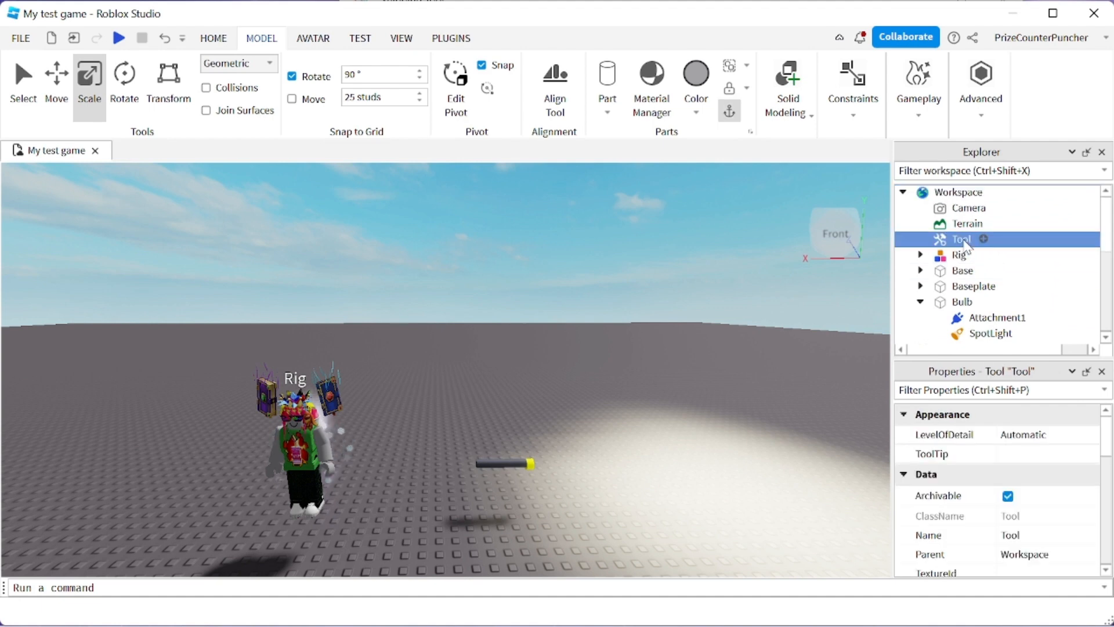
double_click(959, 239)
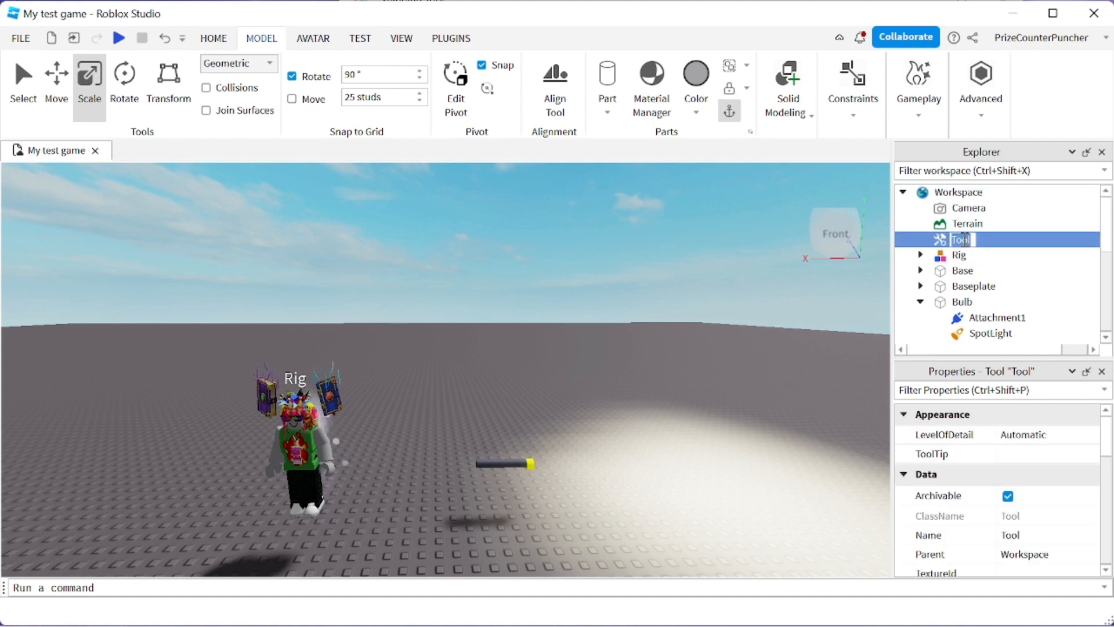
type("Flashlight")
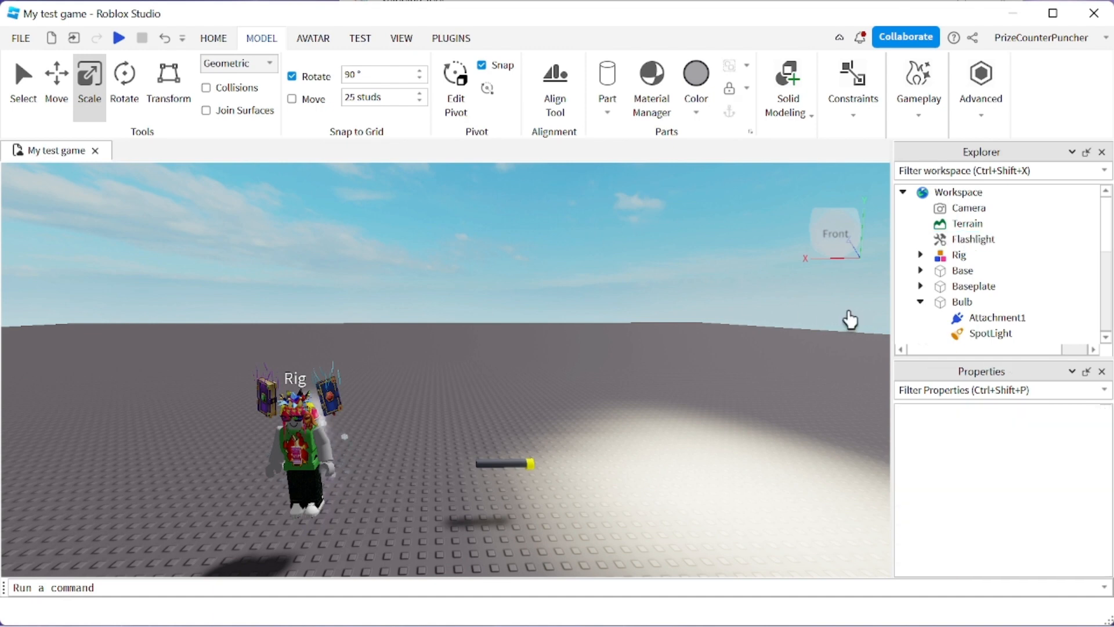
mouse_move(517, 458)
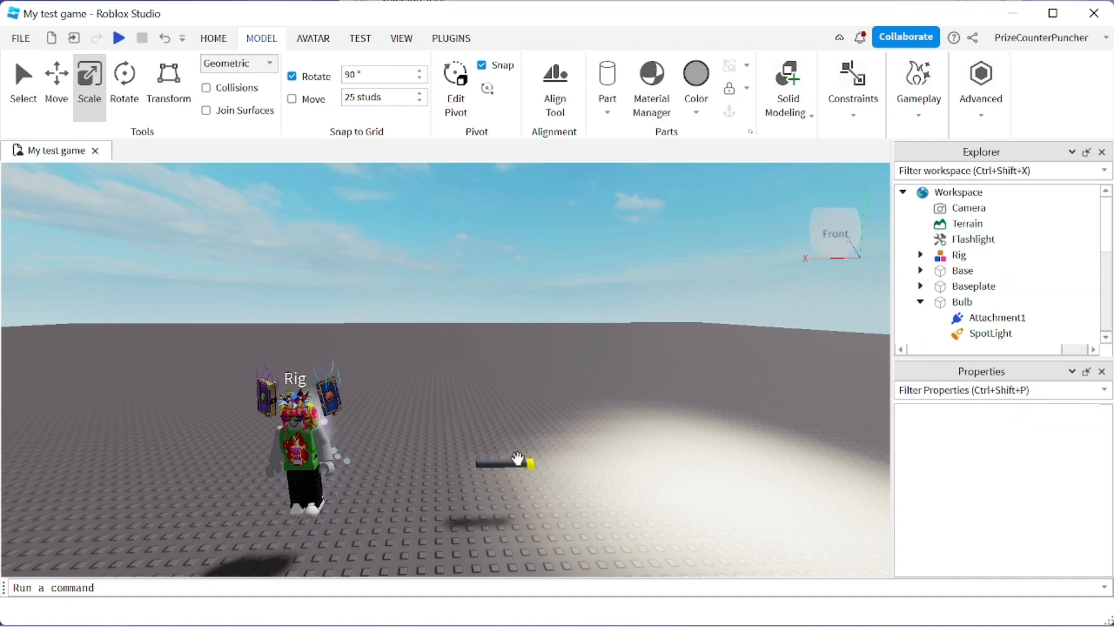
Move the Base and Bulb parts inside the Flashlight tool in Explorer.
left_click(961, 270)
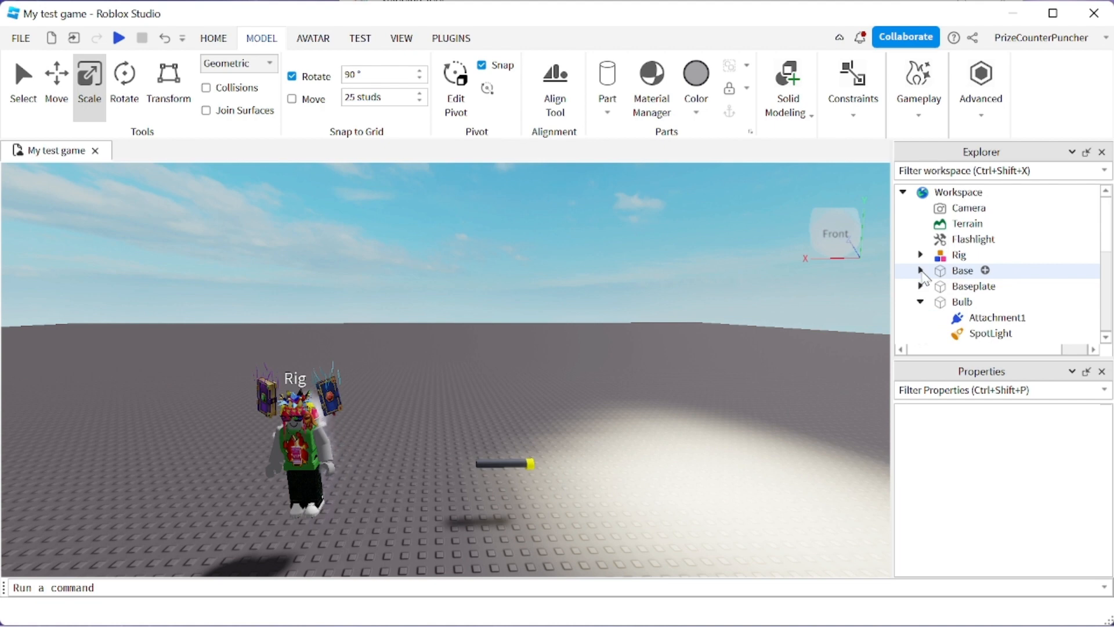
left_click(919, 270)
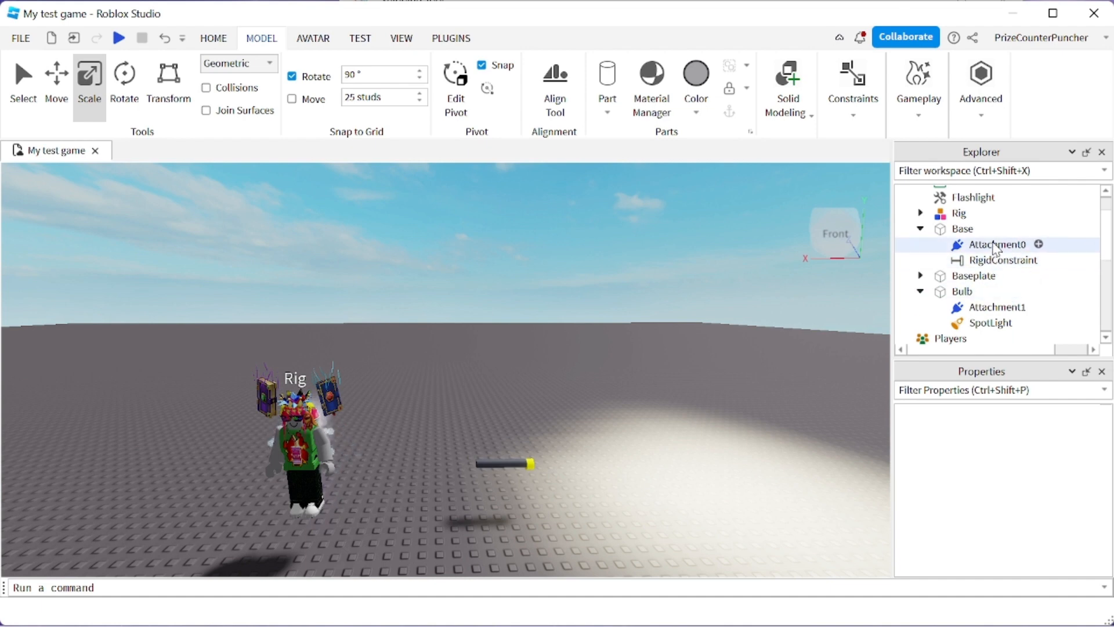
left_click(962, 229)
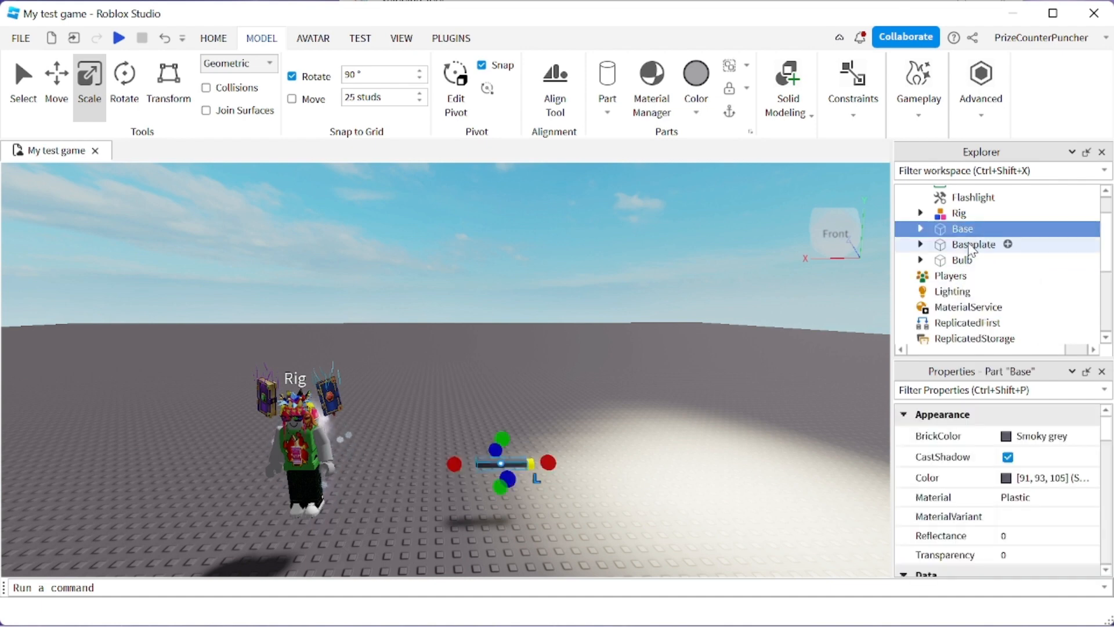
left_click(963, 260)
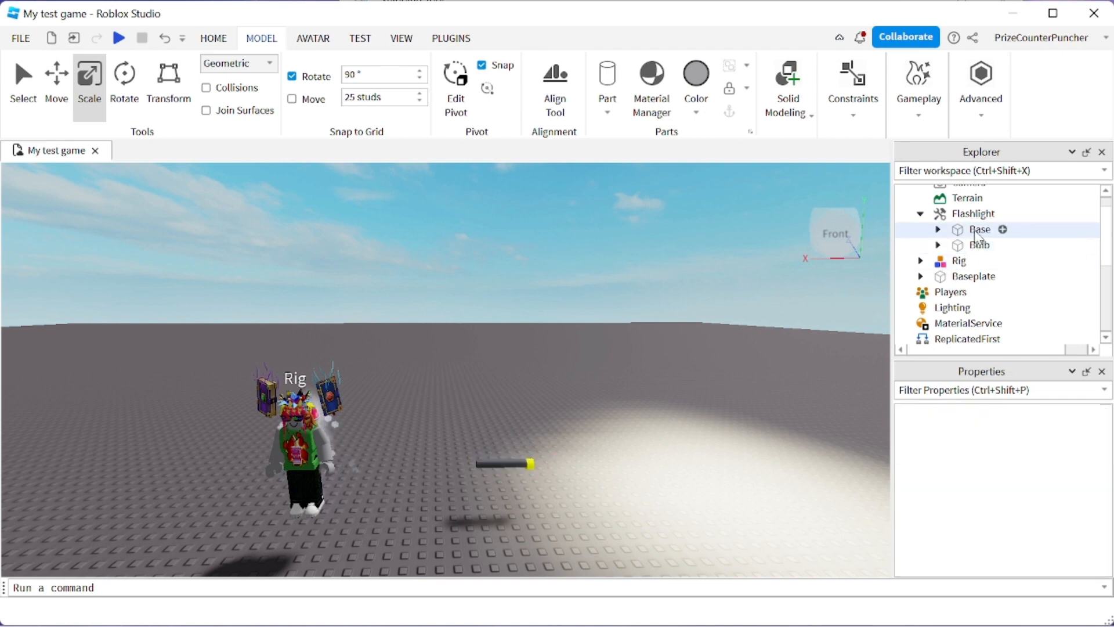
Rename the Base part inside Flashlight to Handle.
left_click(980, 229)
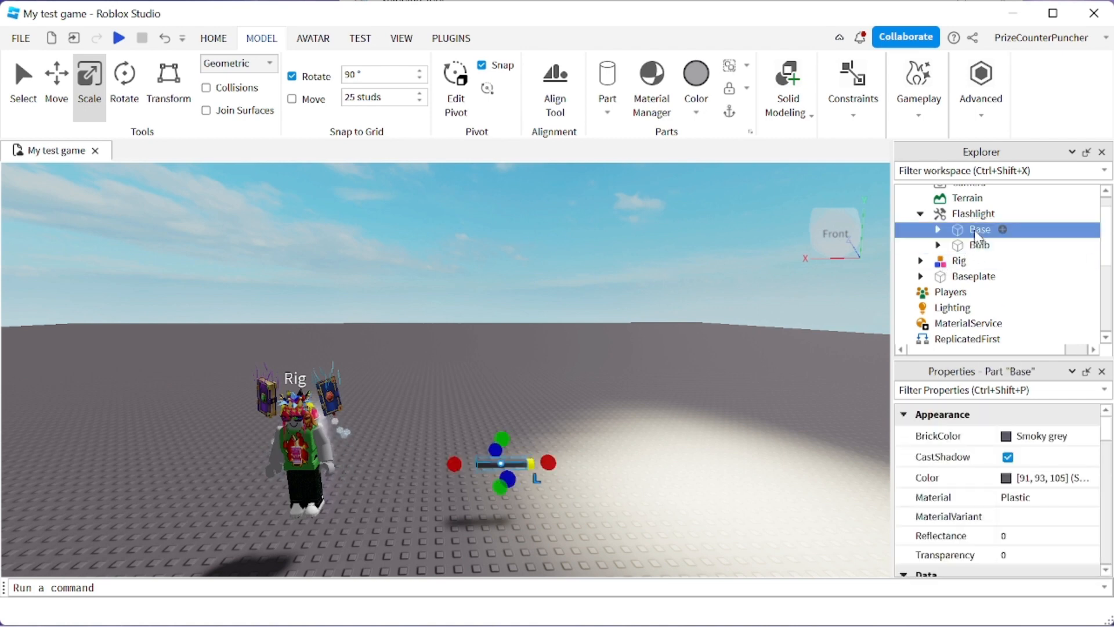
double_click(979, 229)
type("Handl")
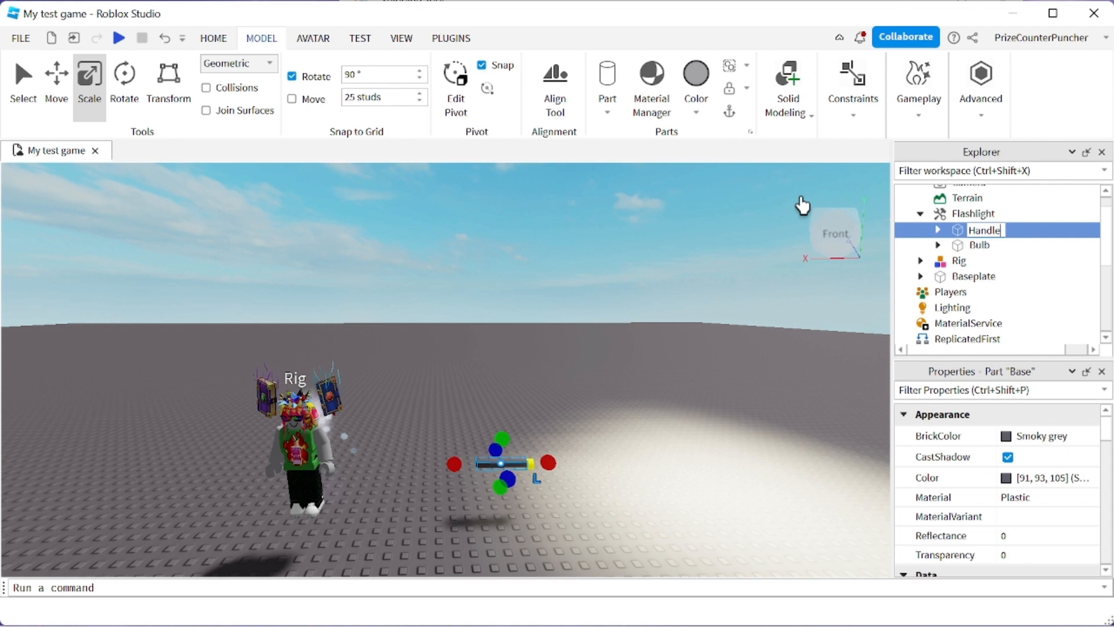
left_click(607, 230)
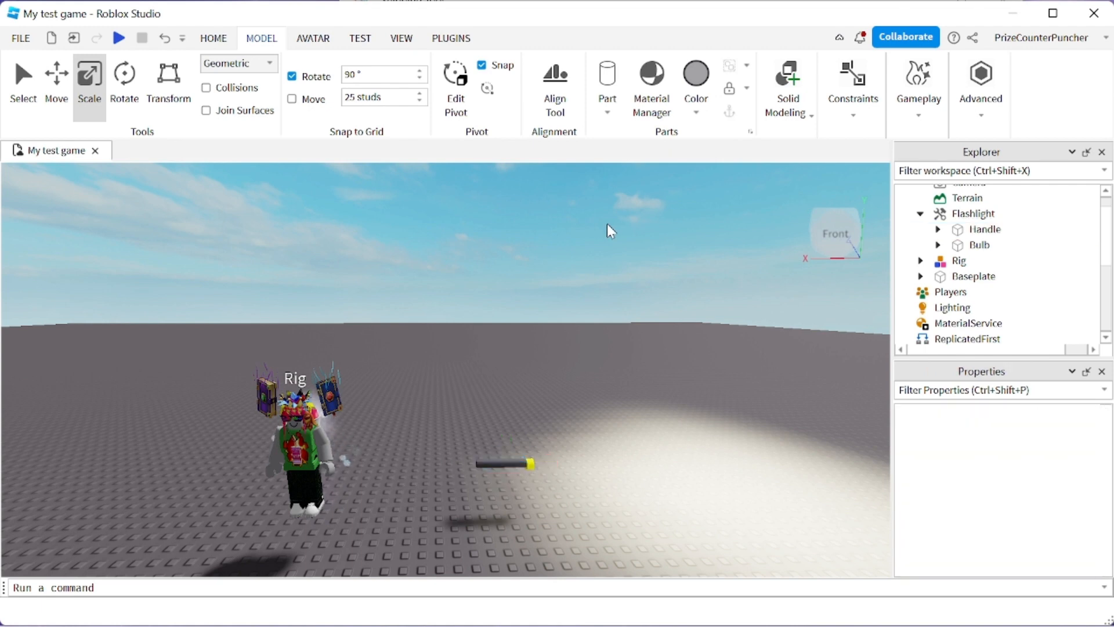
mouse_move(583, 217)
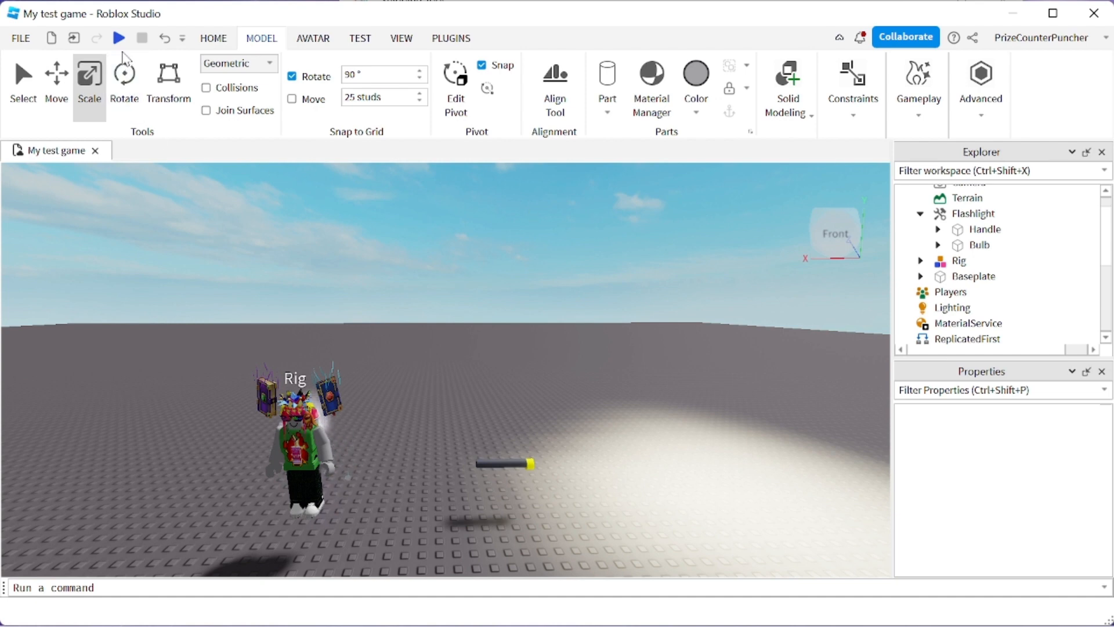
Run a playtest to check the character spawns holding the Flashlight.
left_click(118, 37)
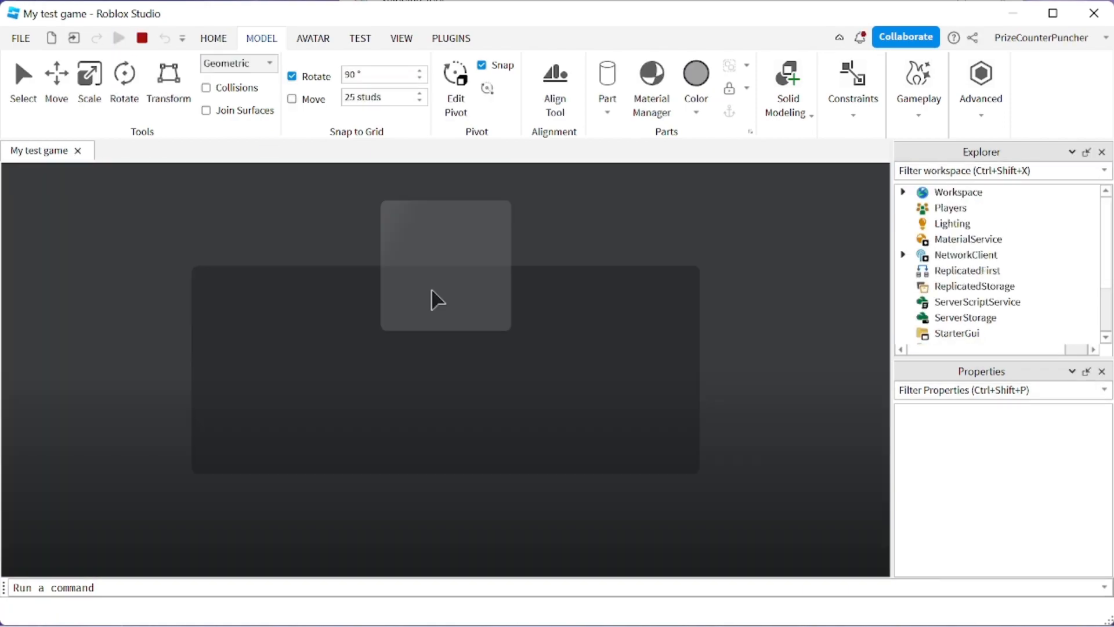
left_click(119, 38)
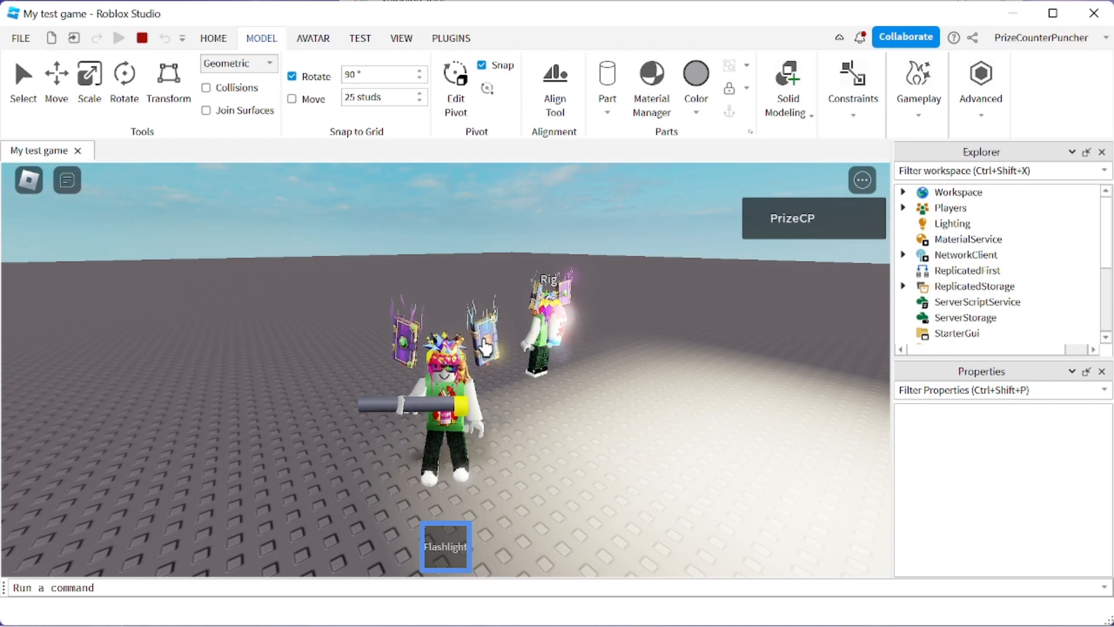
mouse_move(555, 405)
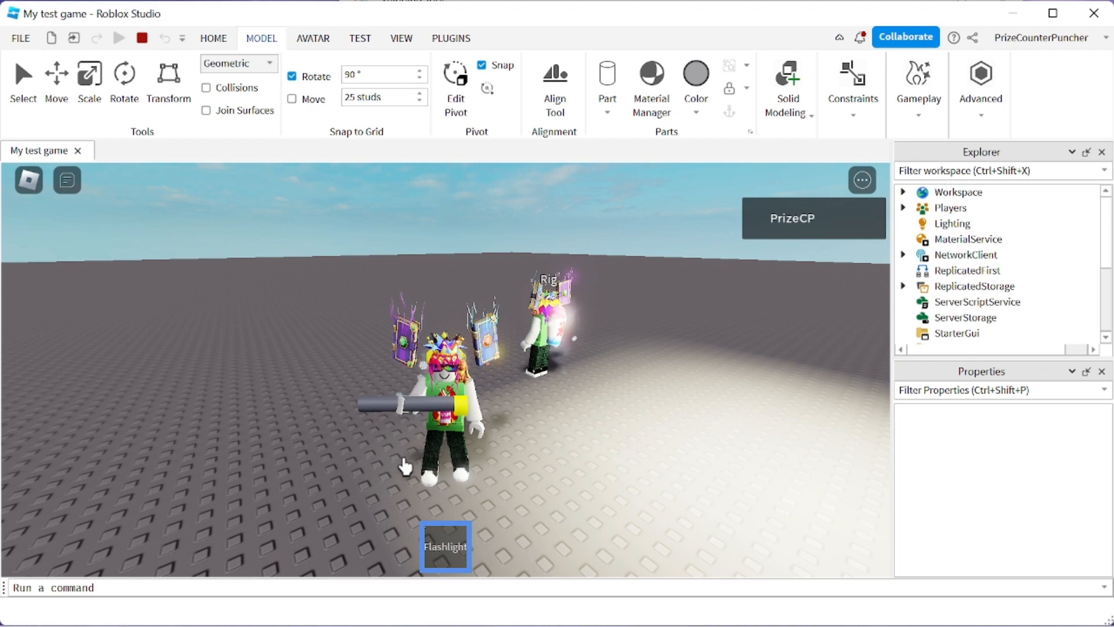
mouse_move(712, 434)
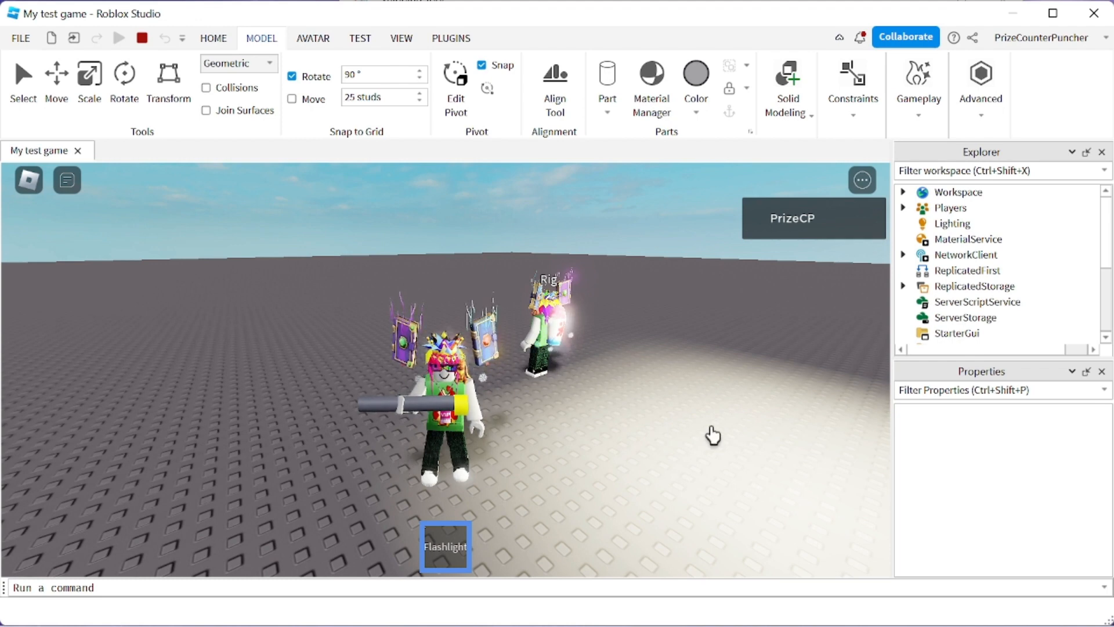
left_click(141, 38)
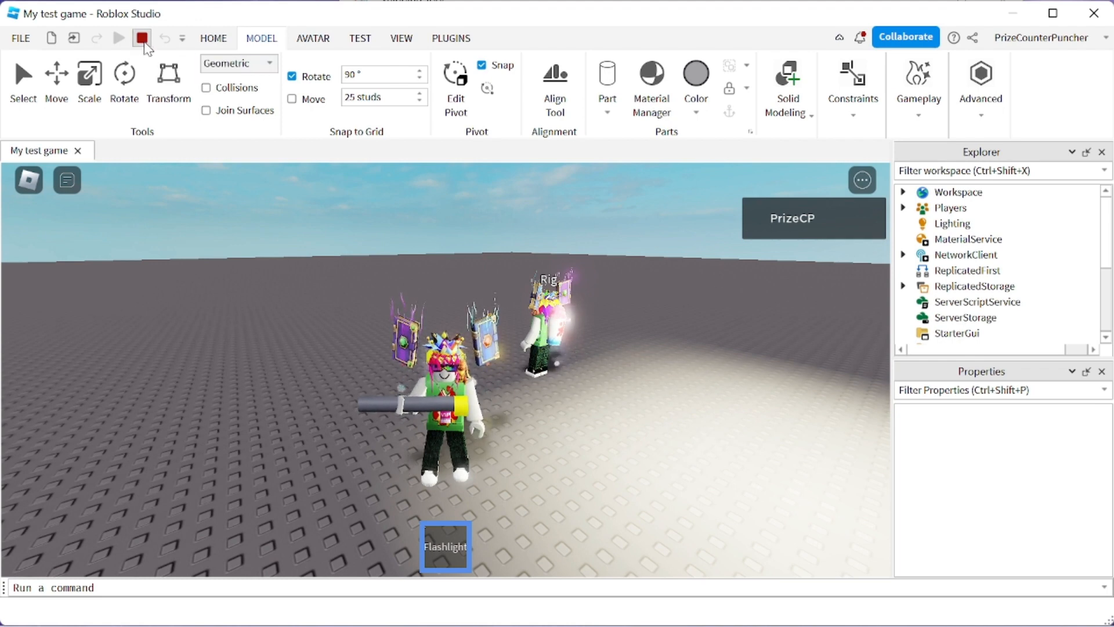
Stop the playtest and locate the Flashlight's Grip Orientation property to set 0, 90, 0.
left_click(141, 37)
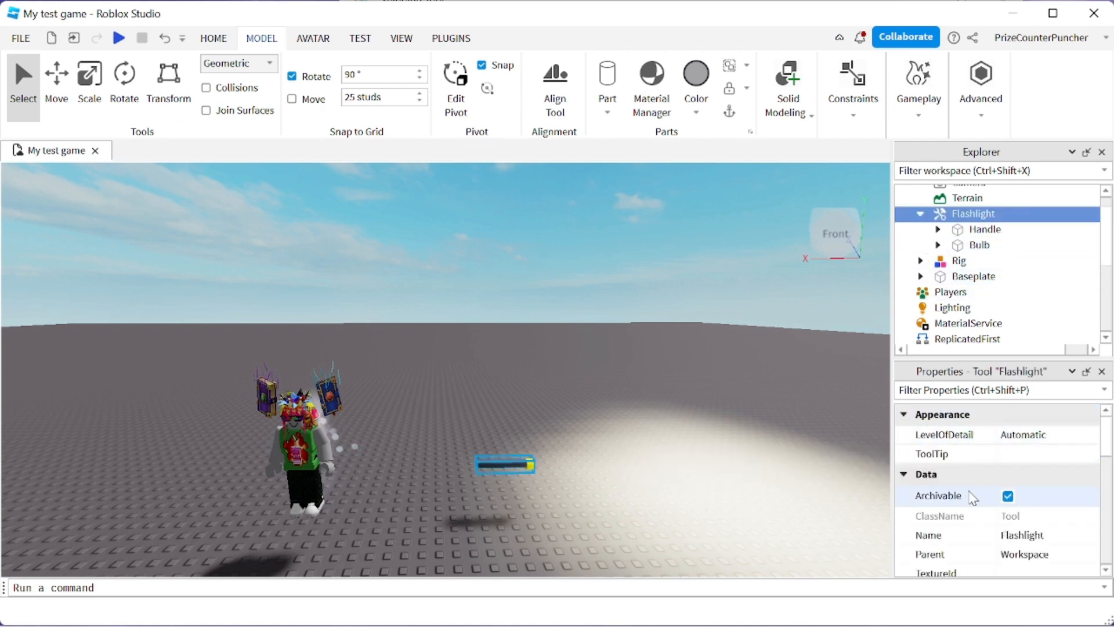
scroll("down", 3)
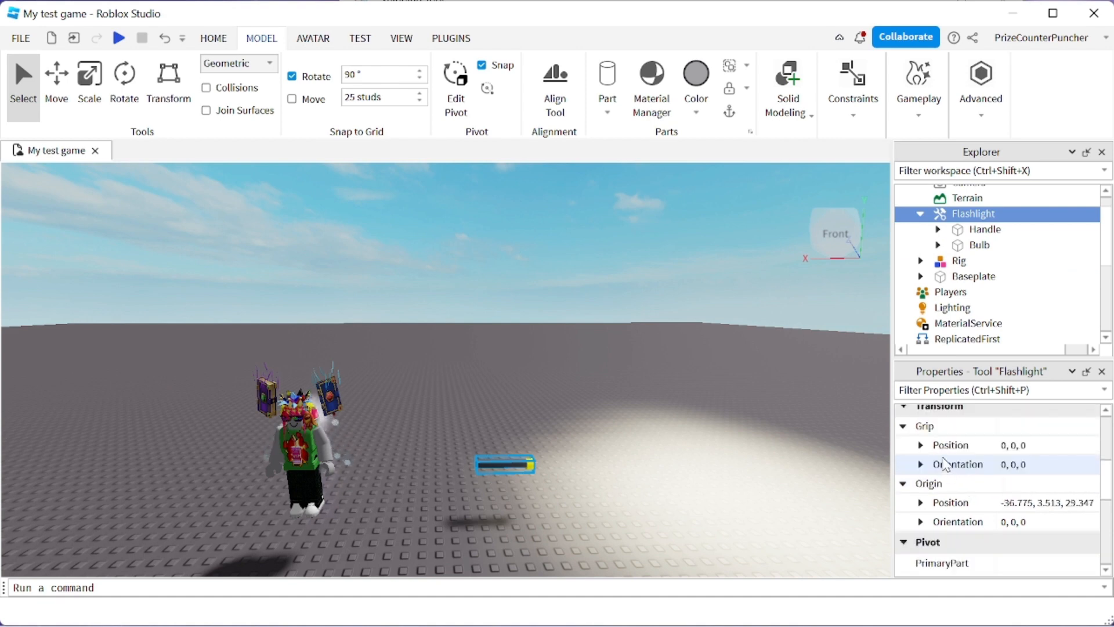
scroll("up", 3)
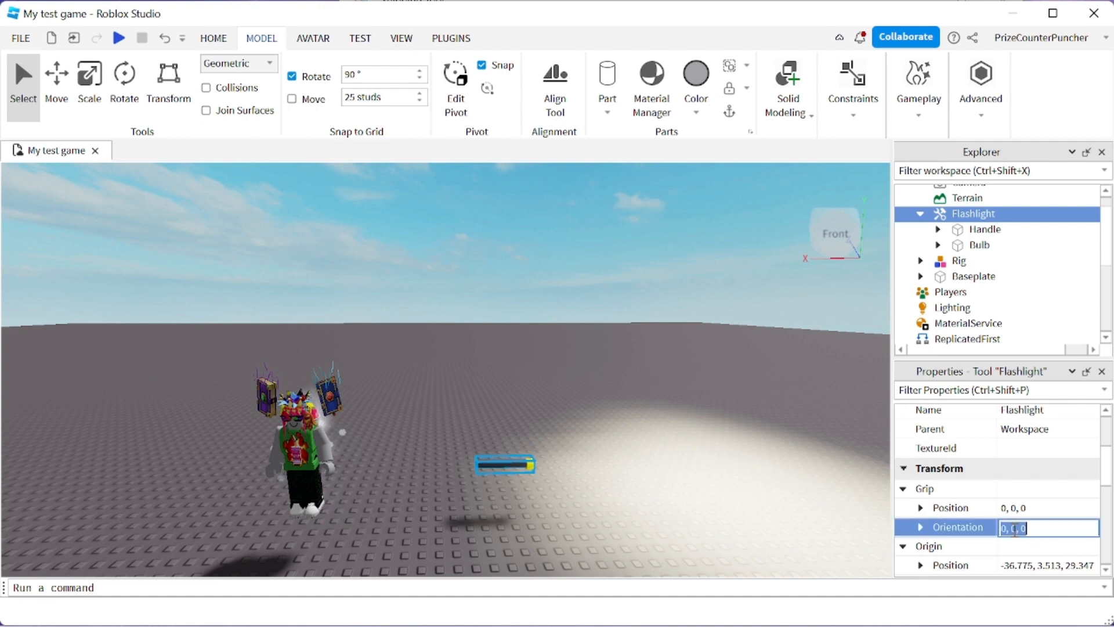
mouse_move(936, 448)
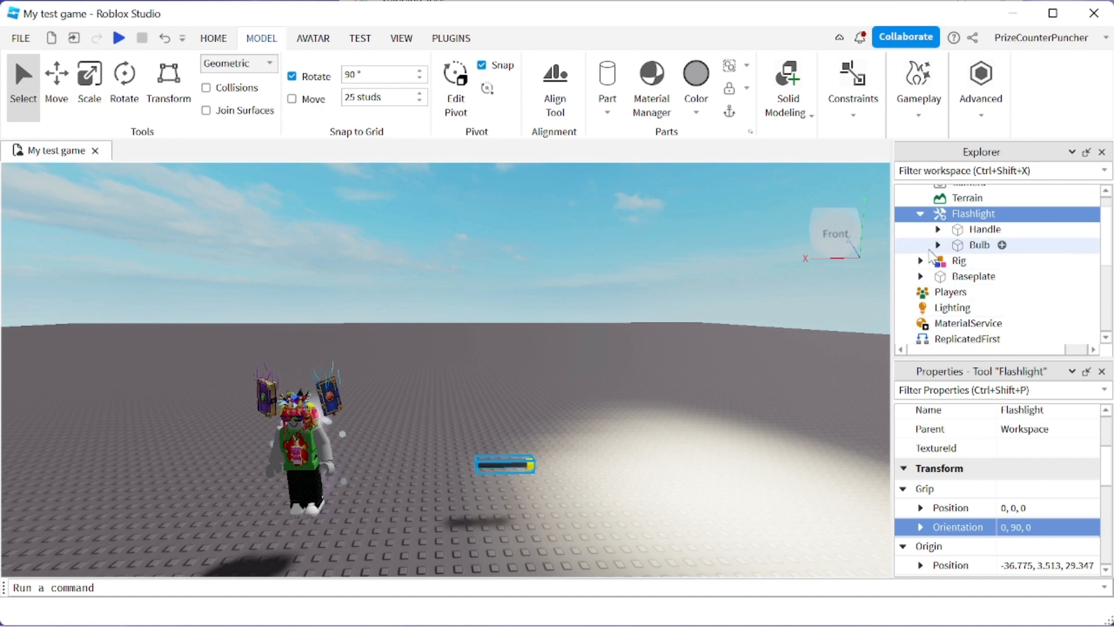
Collapse the Flashlight, move it into StarterPack and start a playtest.
left_click(919, 213)
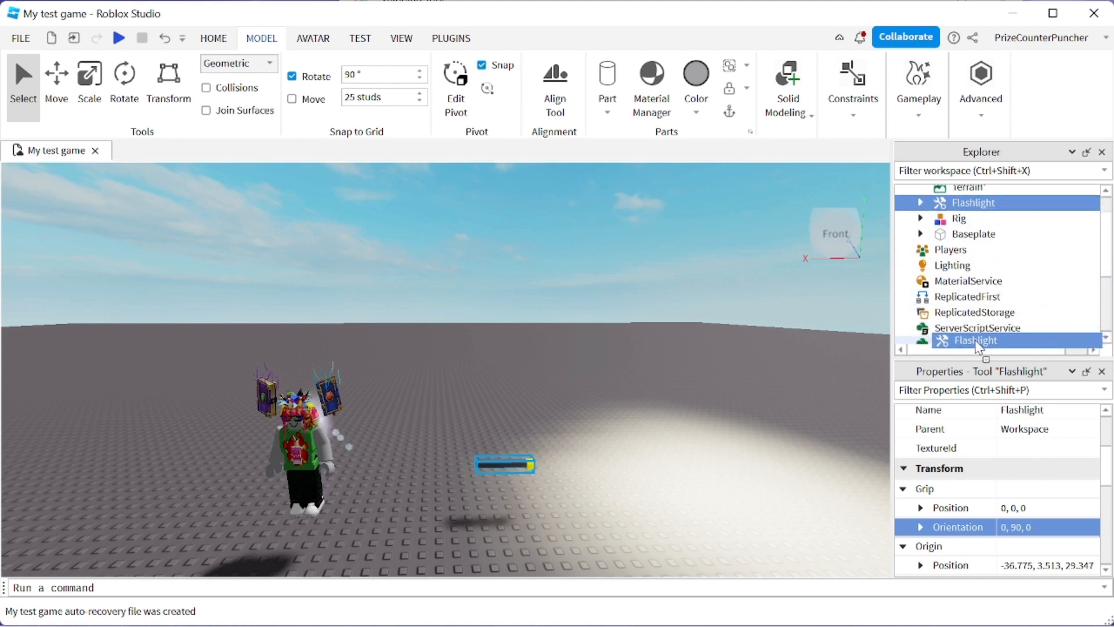
scroll("down", 3)
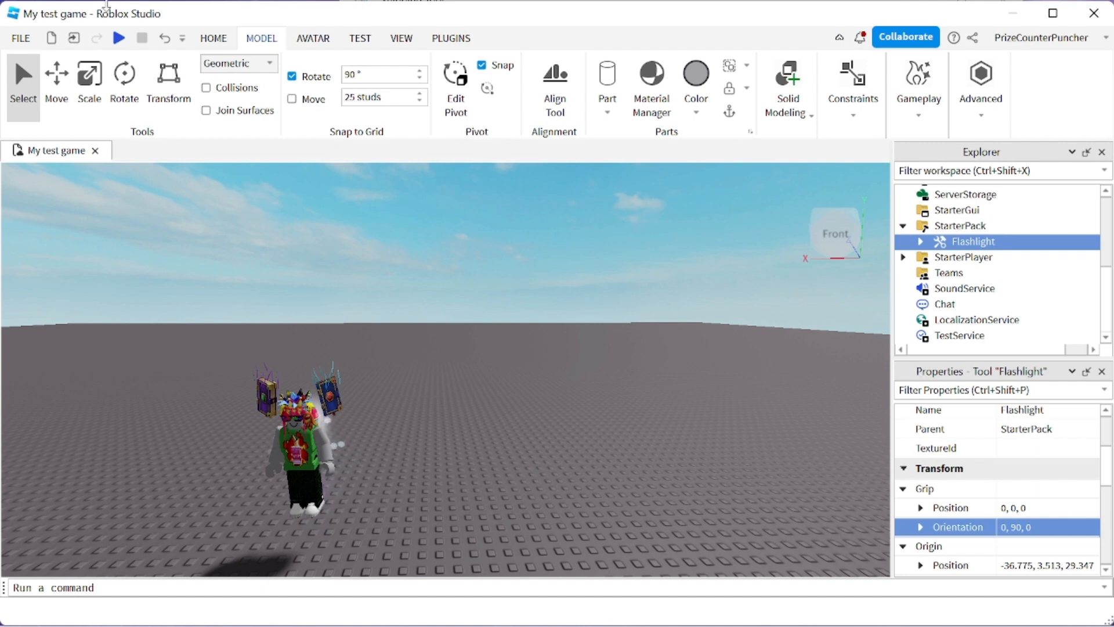
left_click(118, 37)
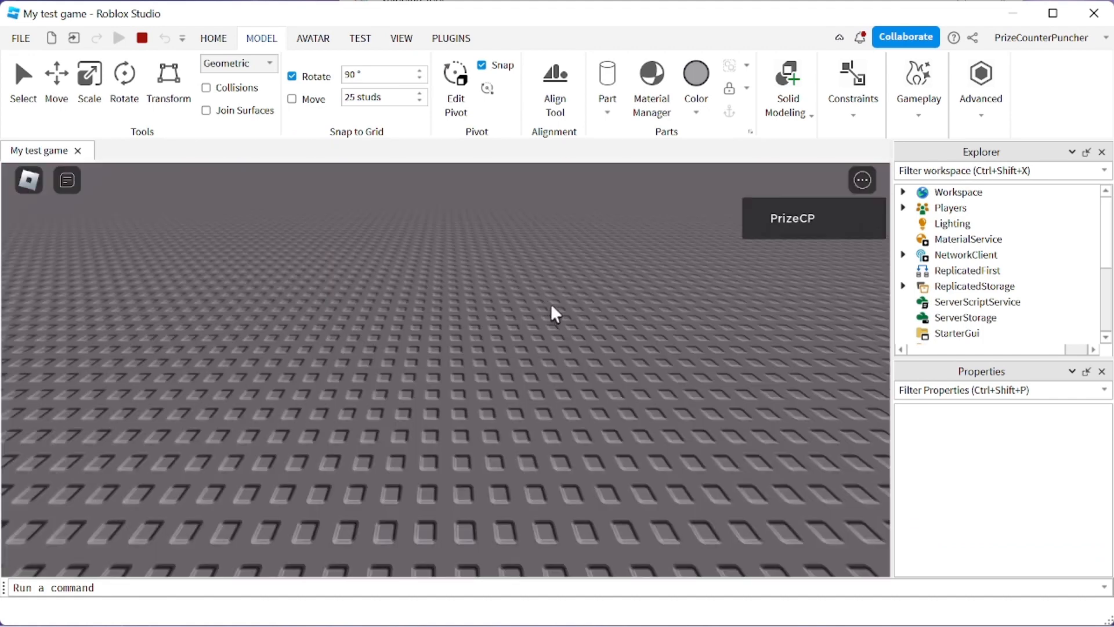
Expand Players > player > Backpack and confirm the Flashlight is inside.
left_click(118, 37)
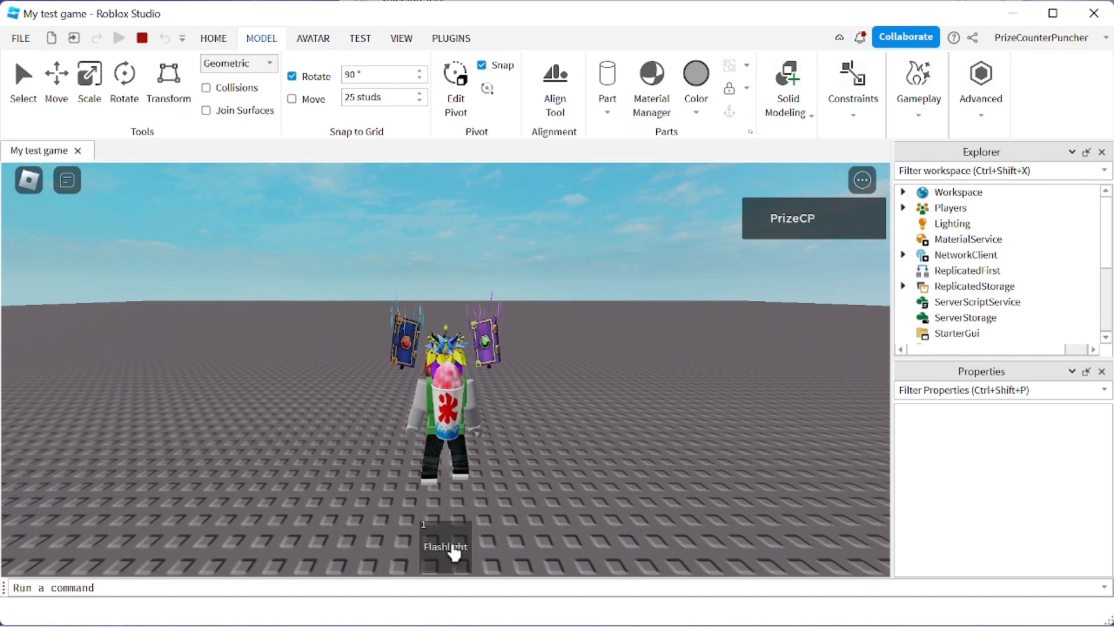
mouse_move(745, 488)
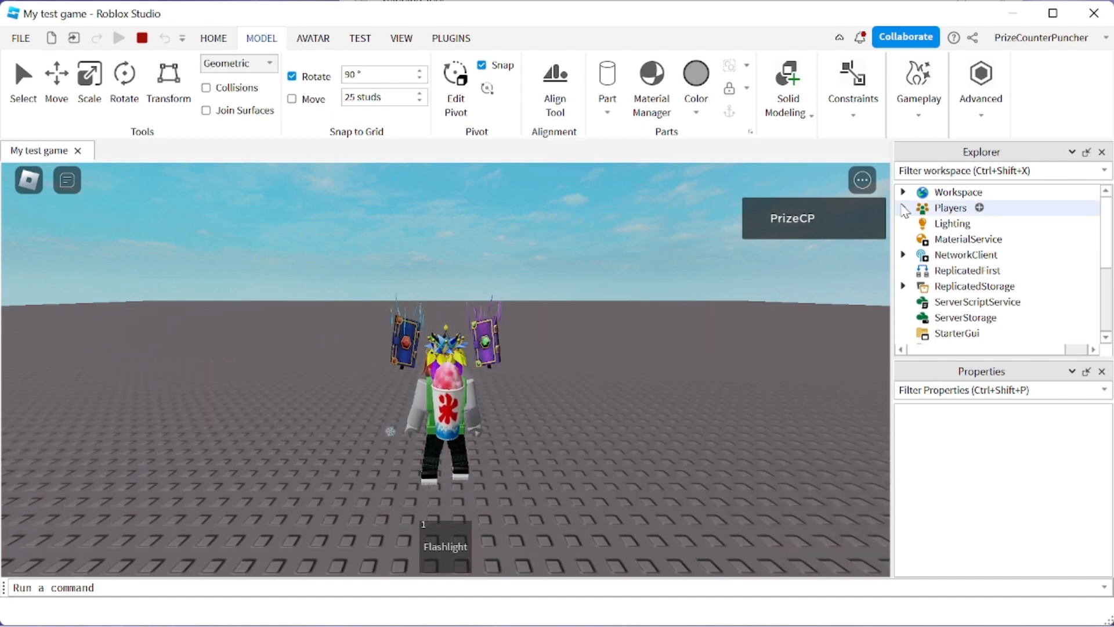
left_click(903, 208)
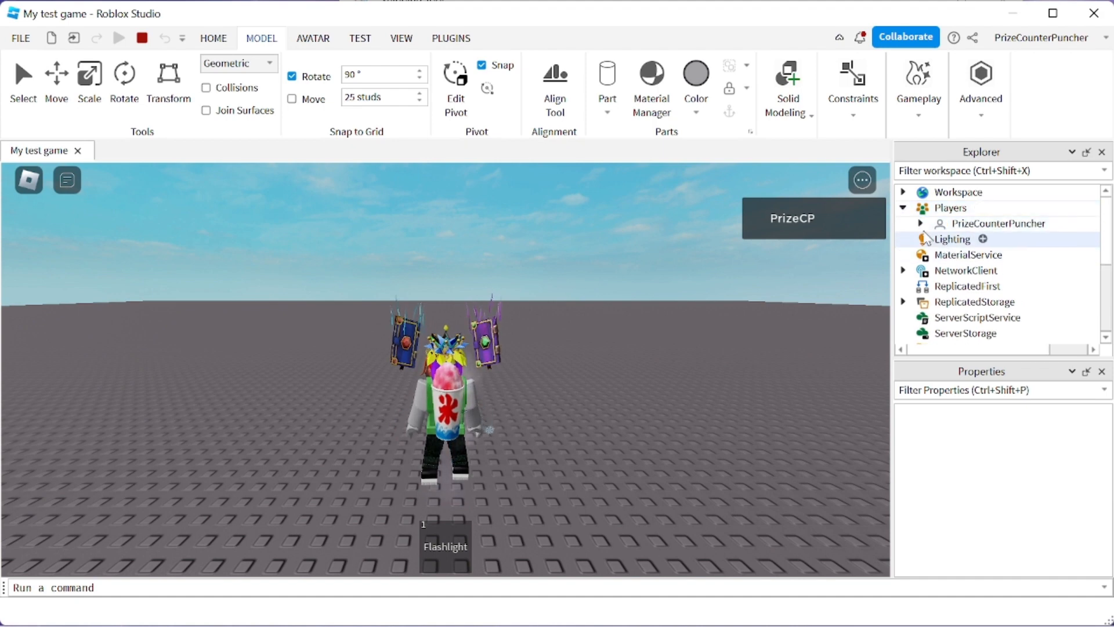
left_click(920, 223)
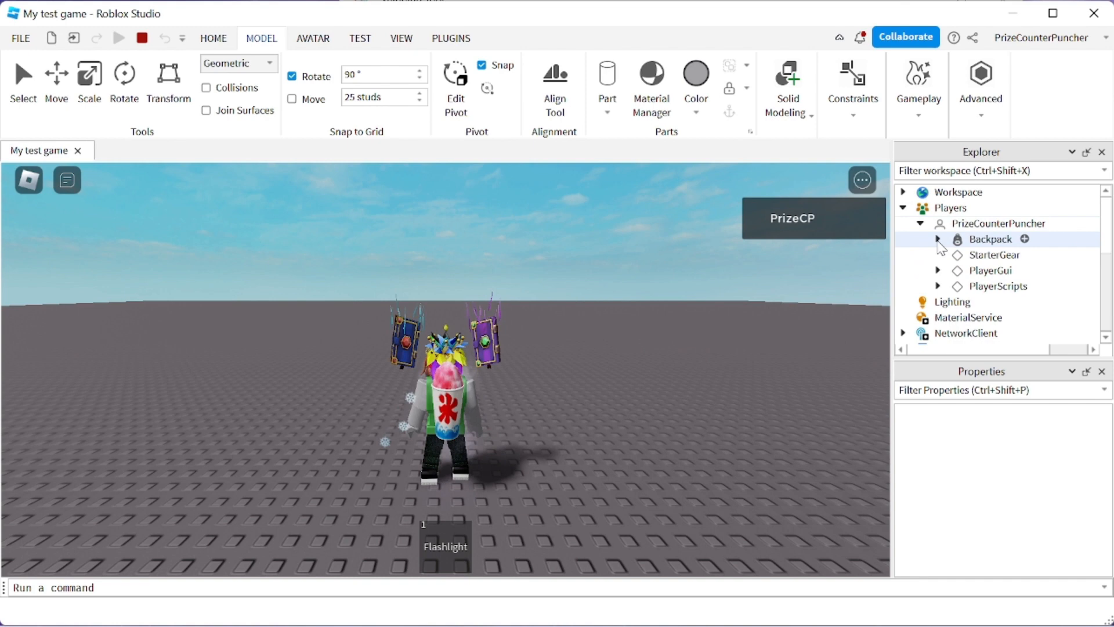
left_click(937, 239)
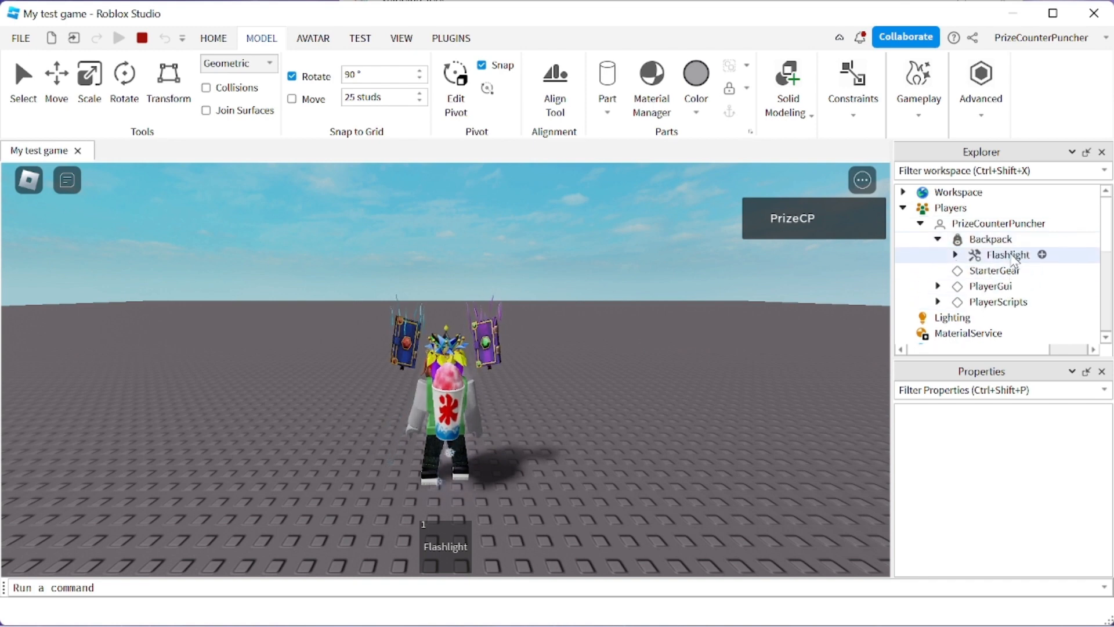
left_click(1007, 254)
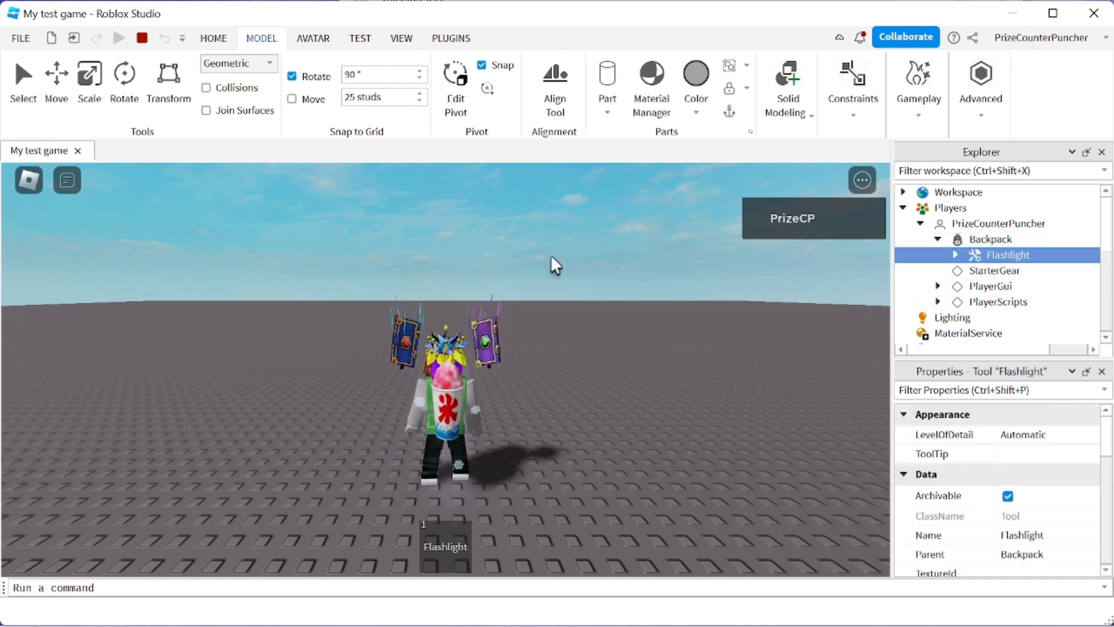
mouse_move(531, 254)
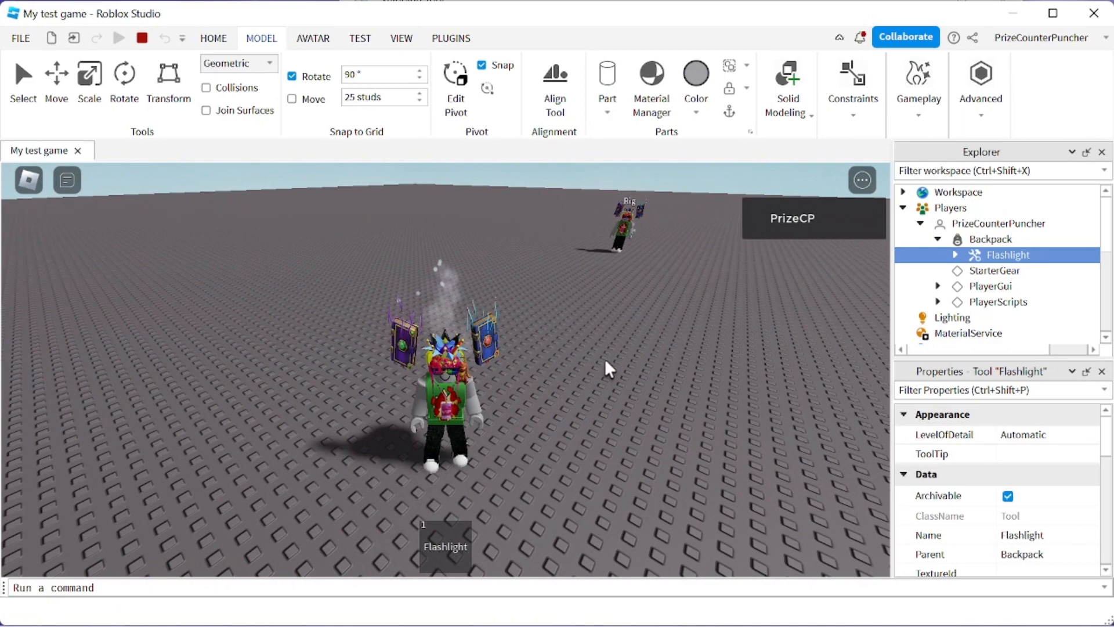
Equip the Flashlight from the hotbar so the character holds it.
left_click(444, 547)
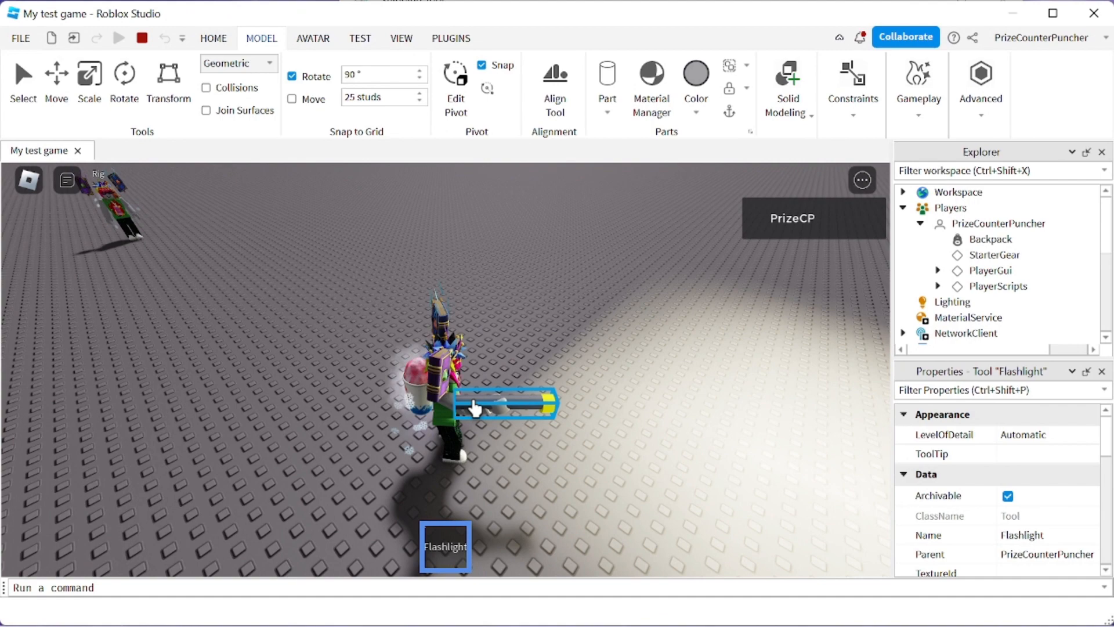
left_click(168, 82)
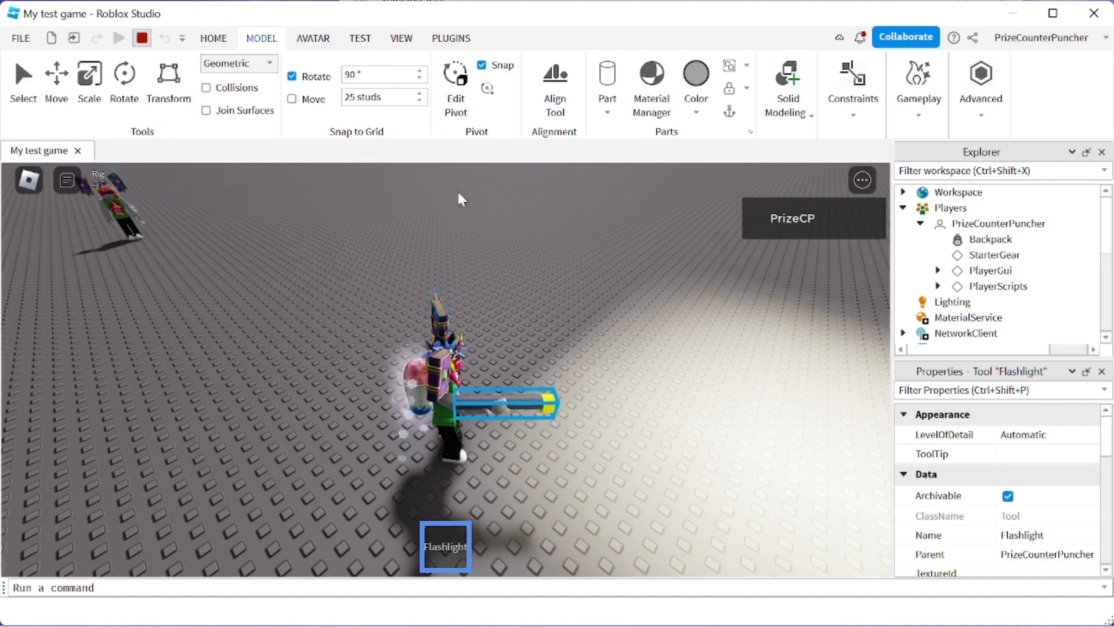
Stop the test, set the Flashlight's Grip position to 1.1, 0, 0 and launch a fresh playtest.
left_click(118, 37)
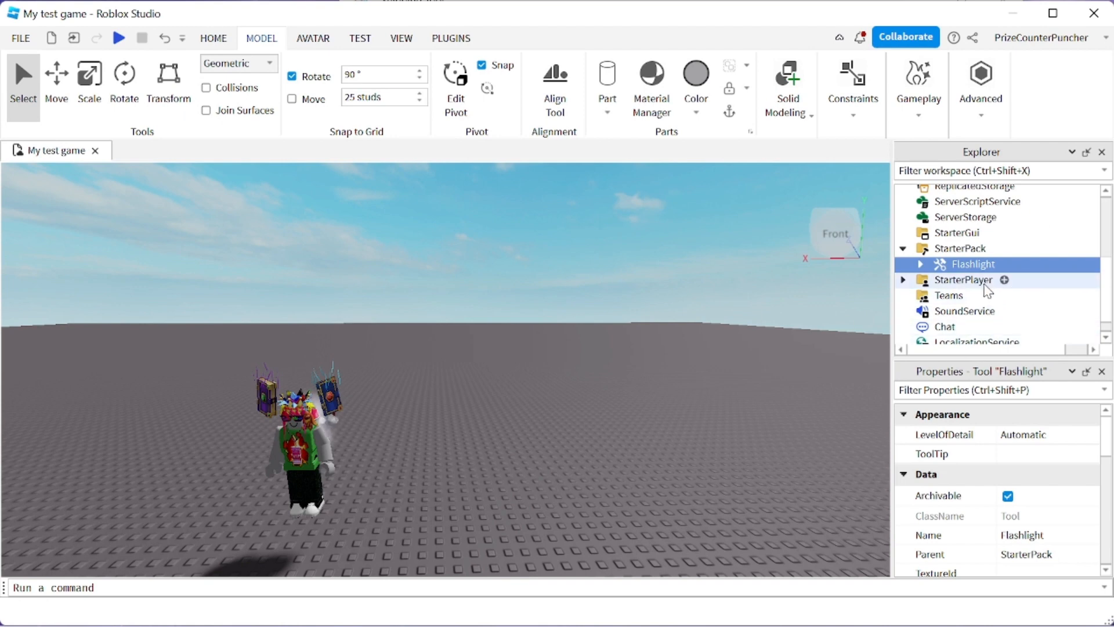
scroll("down", 3)
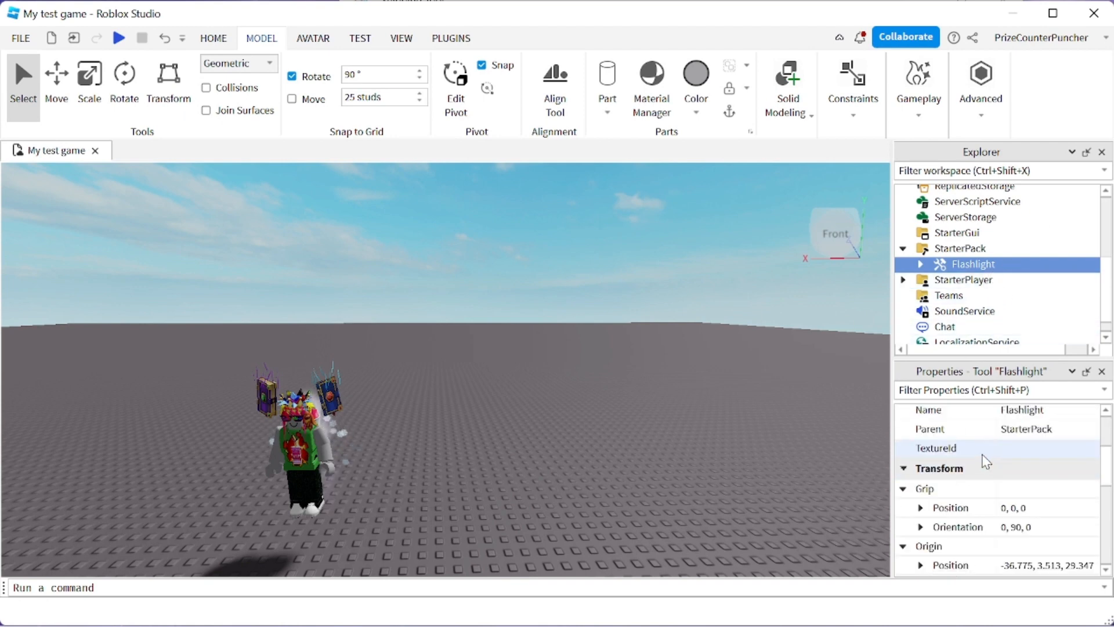
scroll("down", 3)
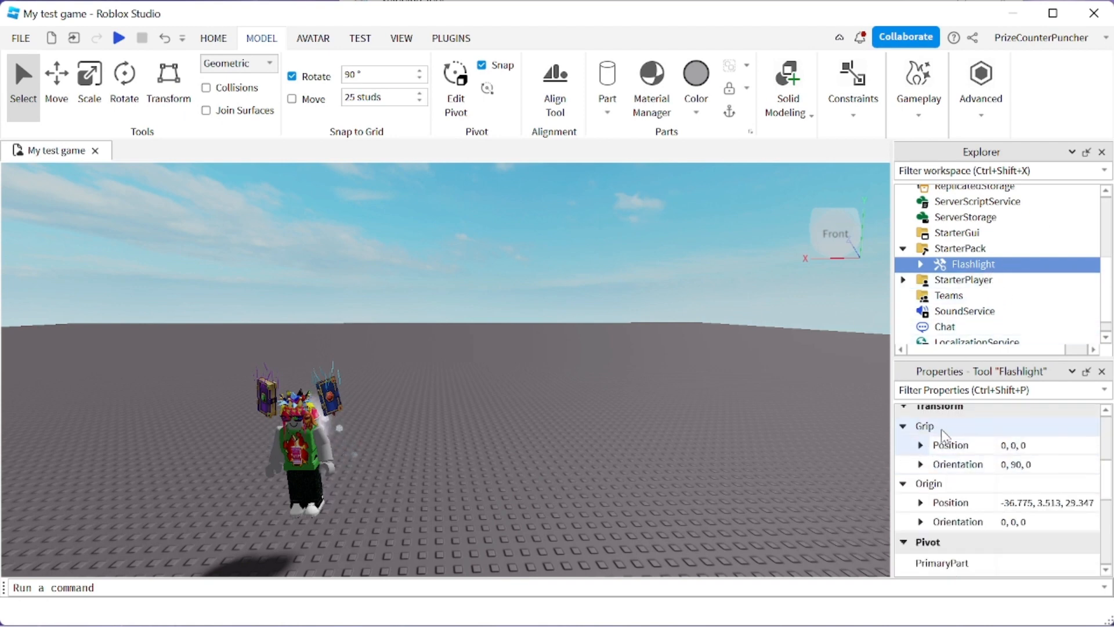
mouse_move(957, 464)
type("1.1")
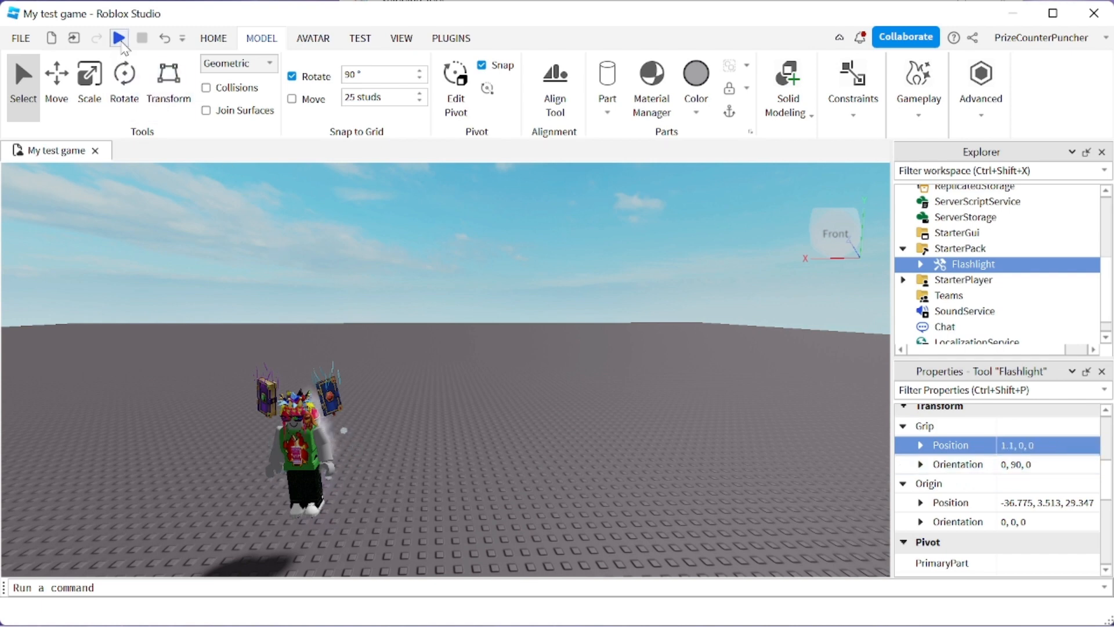
left_click(119, 37)
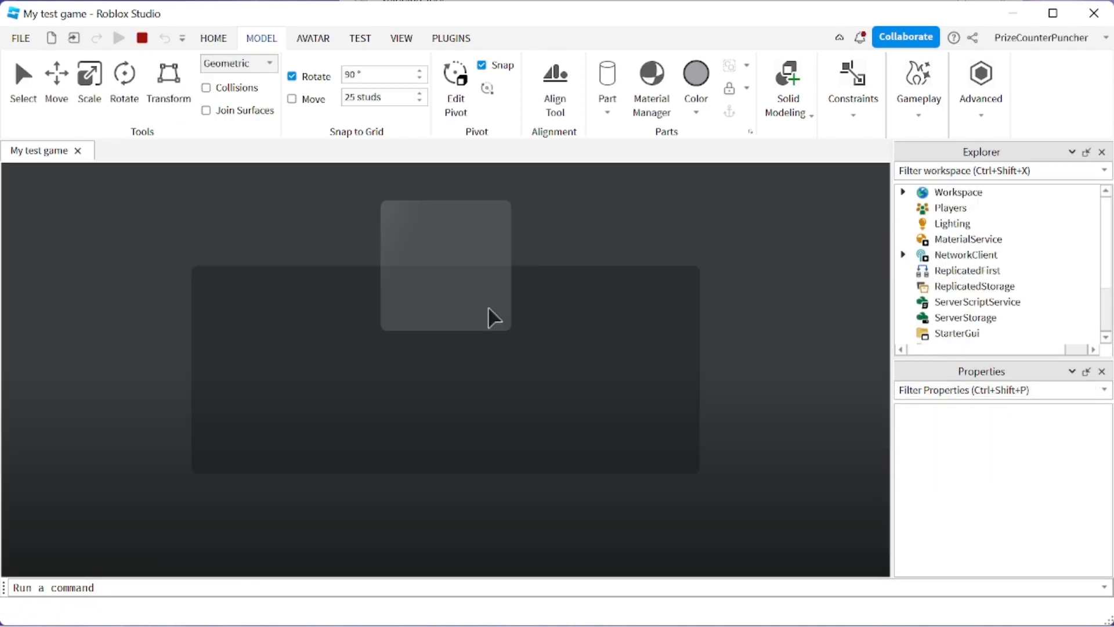
left_click(119, 37)
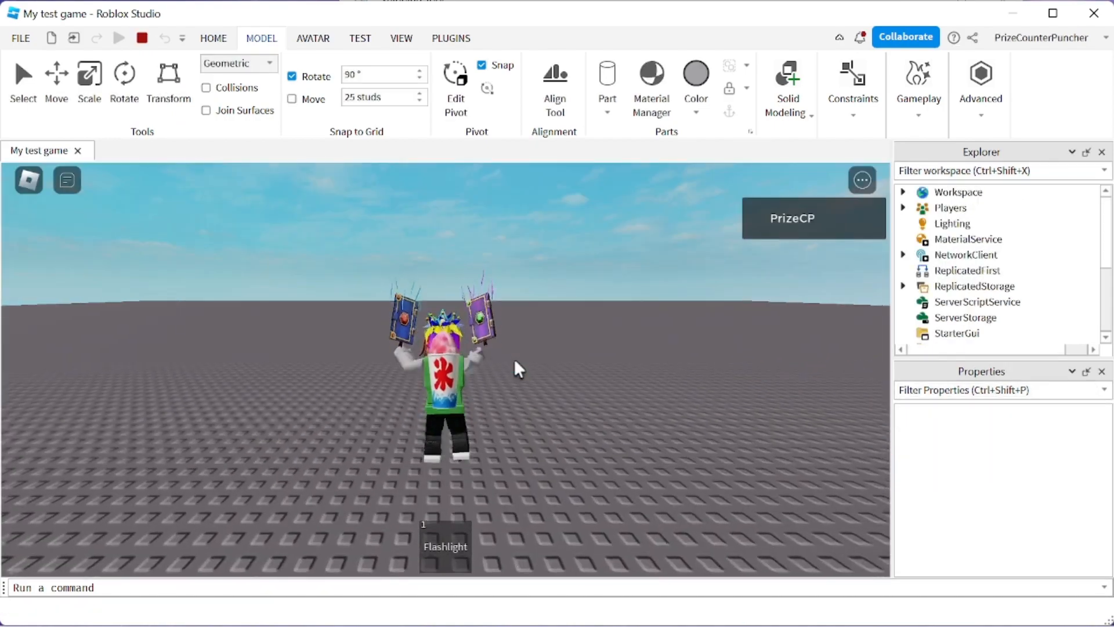